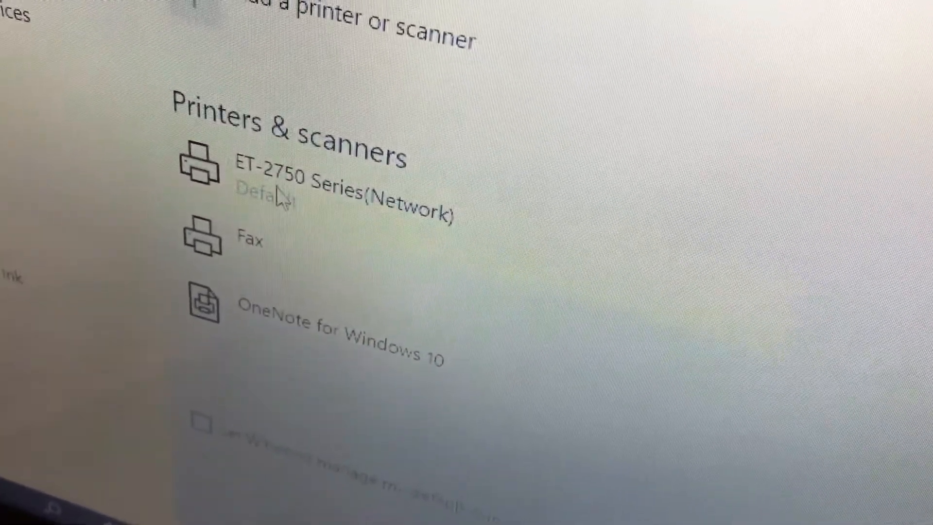
- Select the ET-2750 Series (Network) printer and go to its Manage page
left_click(327, 185)
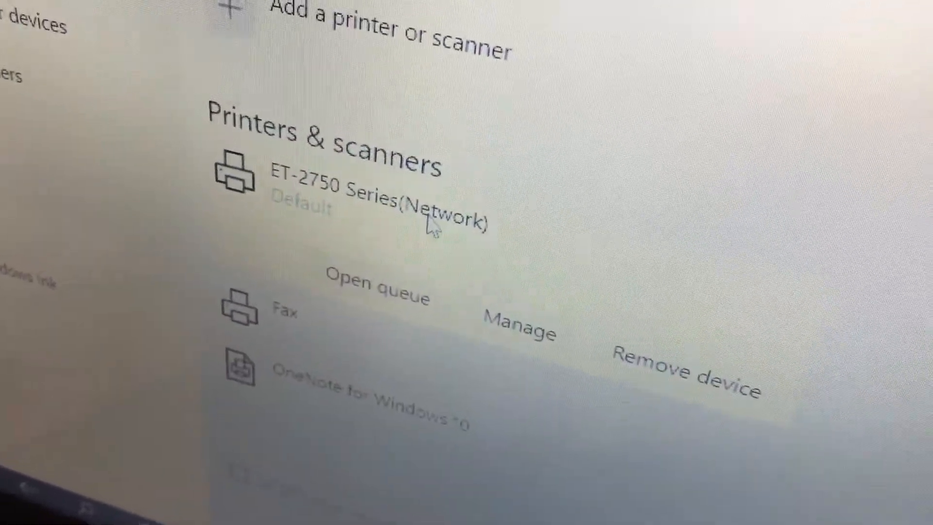
left_click(519, 330)
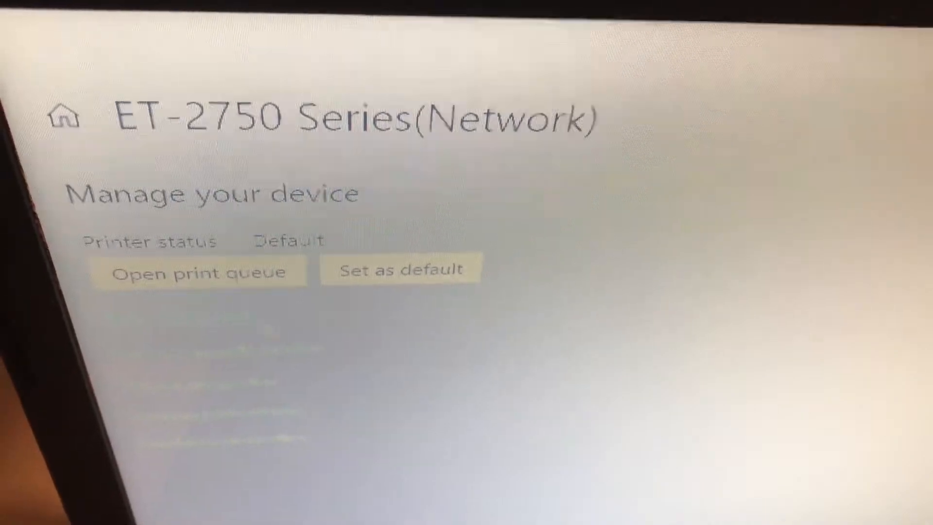